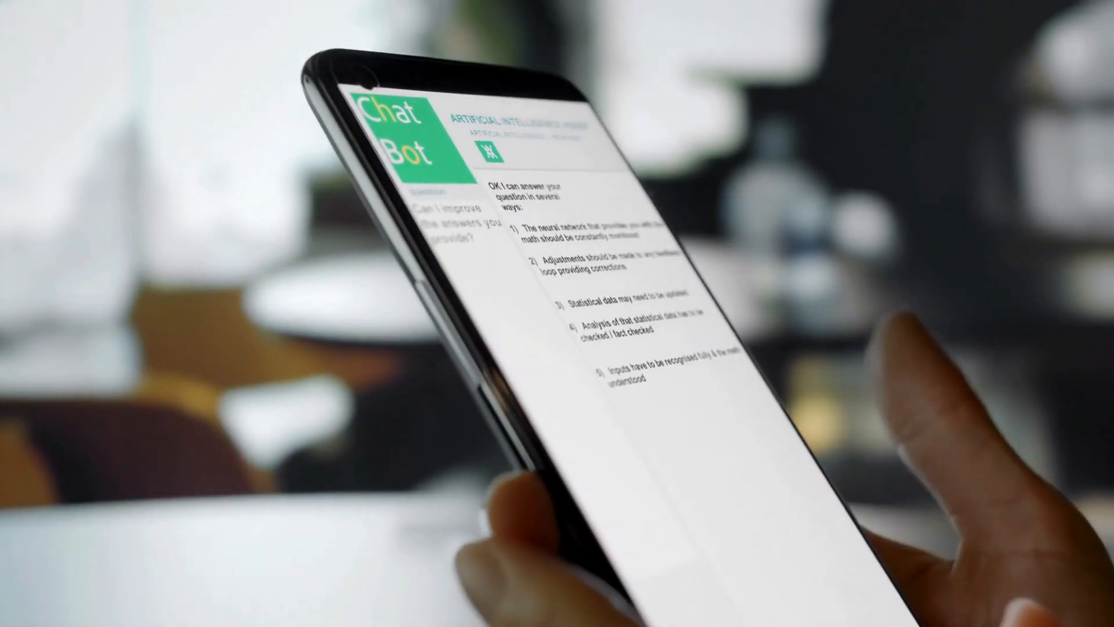
{"action": "scroll", "scroll_direction": "down", "scroll_amount": 3}
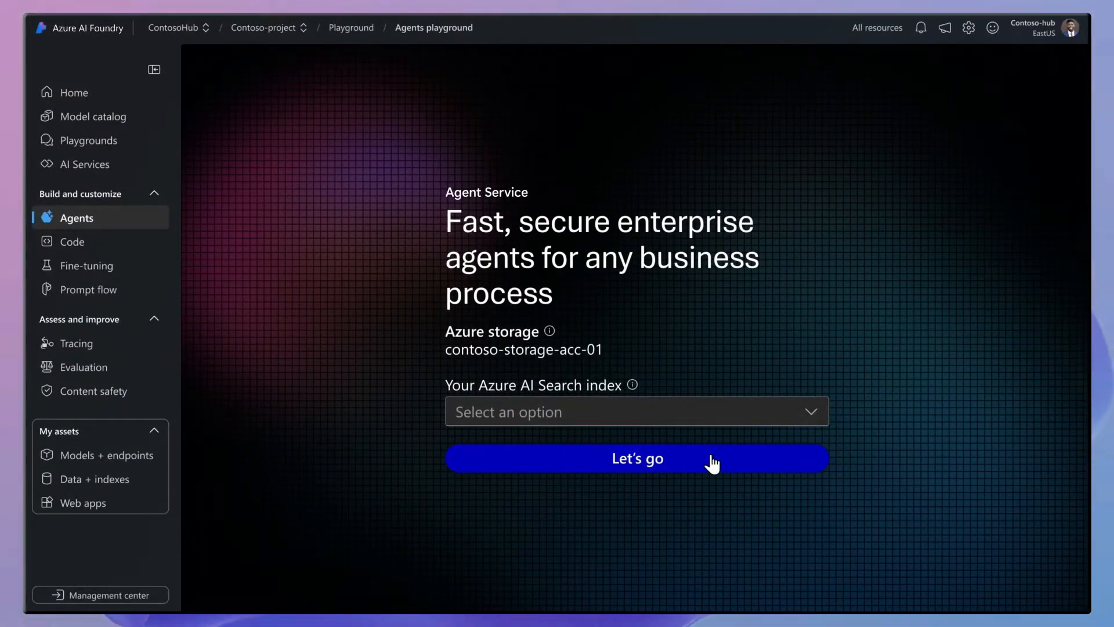
{"action": "left_click", "coordinate": [635, 457]}
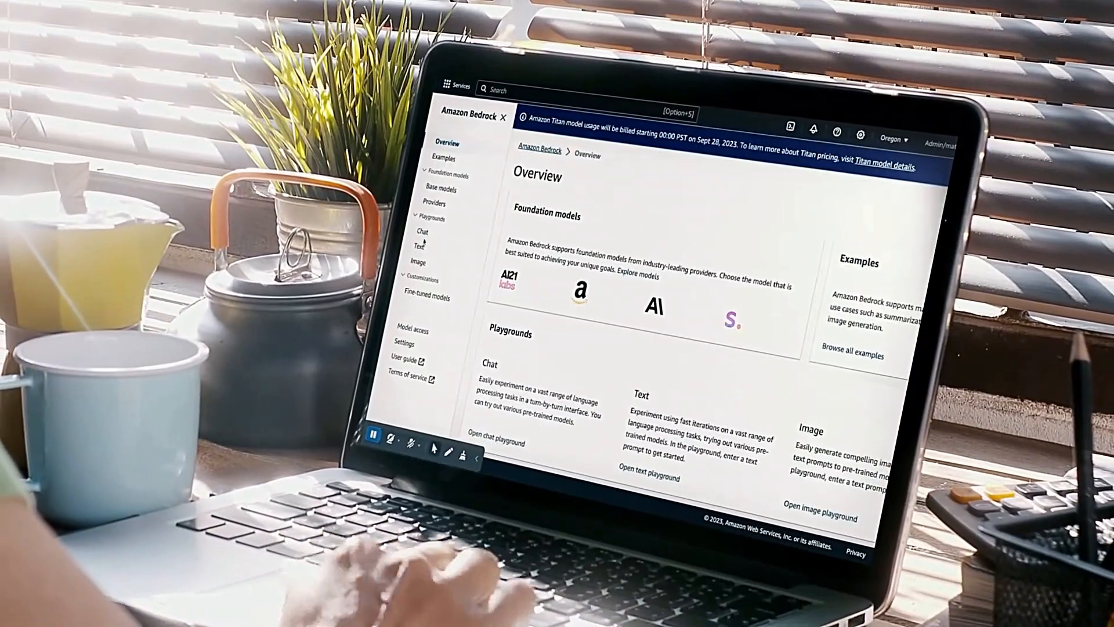
{"action": "scroll", "scroll_direction": "down", "scroll_amount": 3}
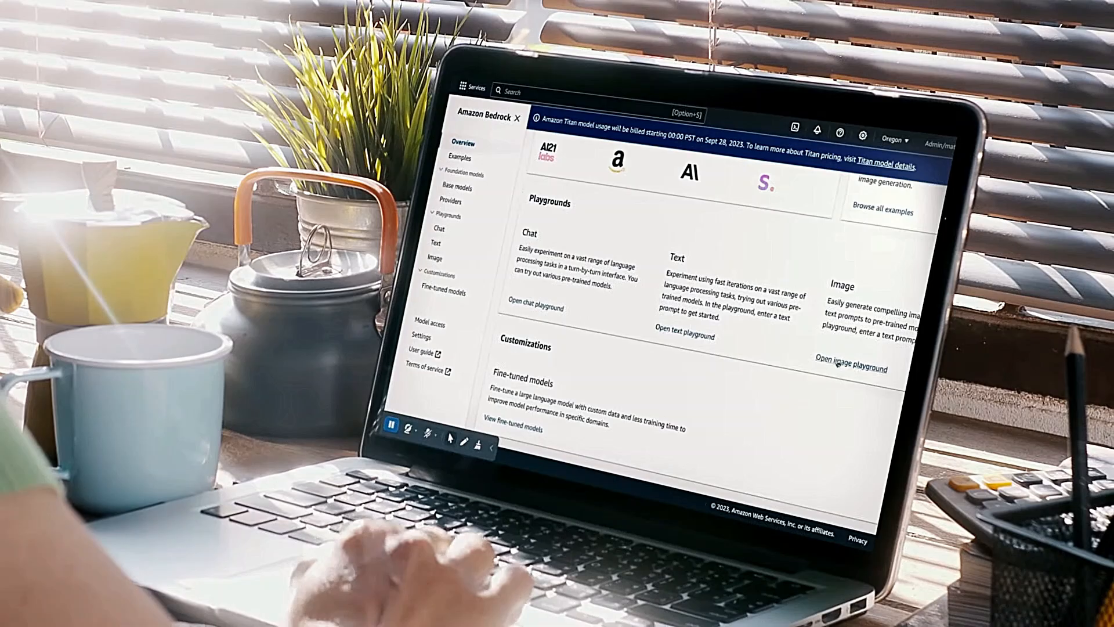
{"action": "left_click", "coordinate": [536, 308]}
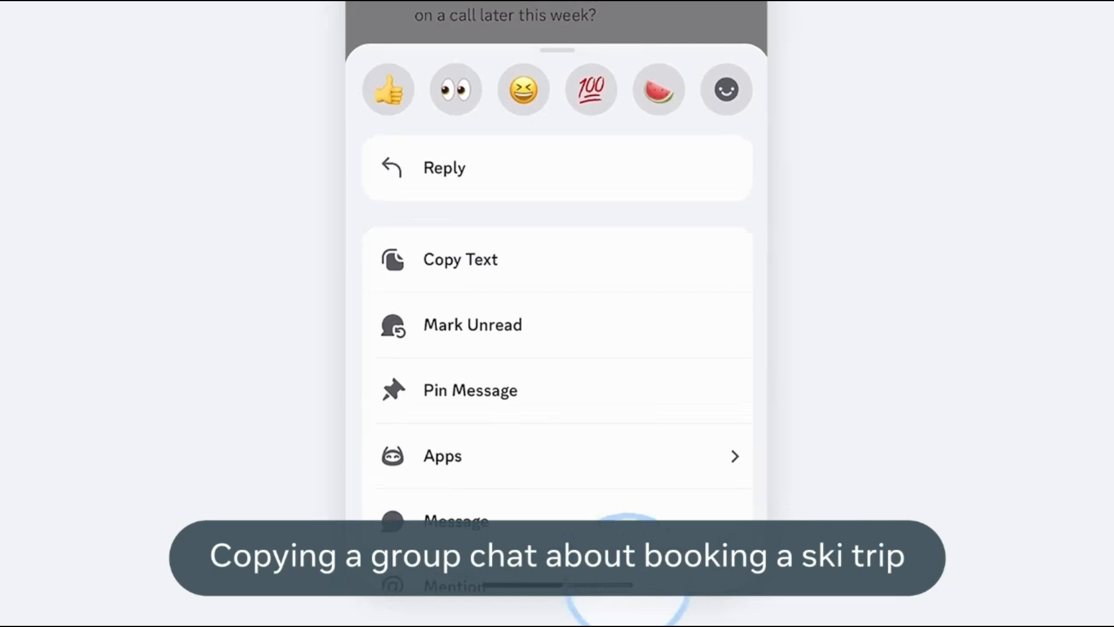
{"action": "left_click", "coordinate": [461, 259]}
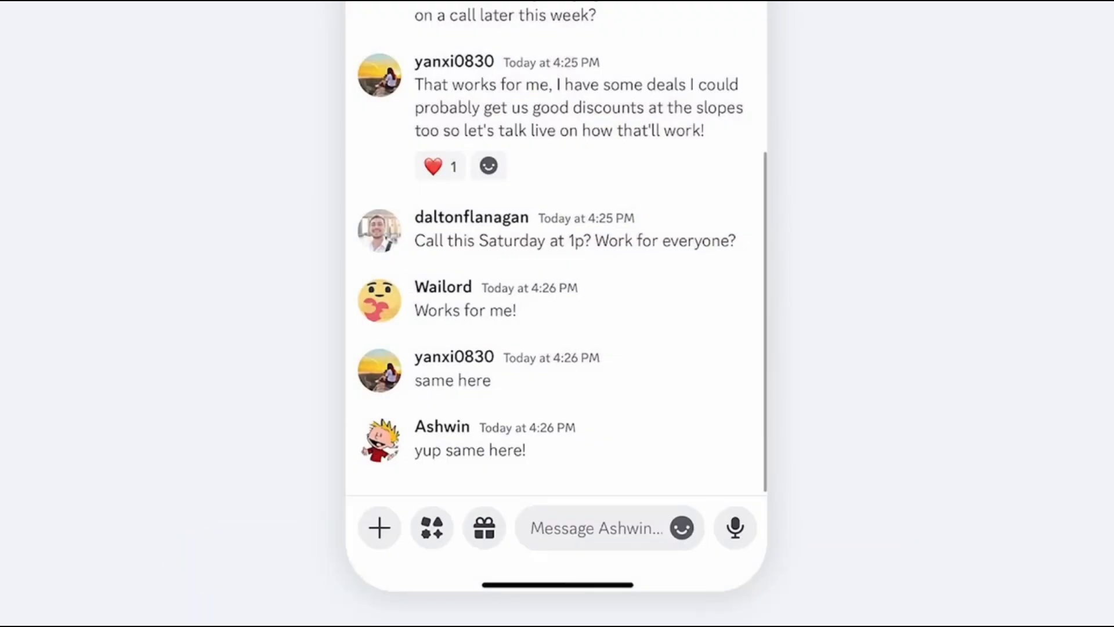